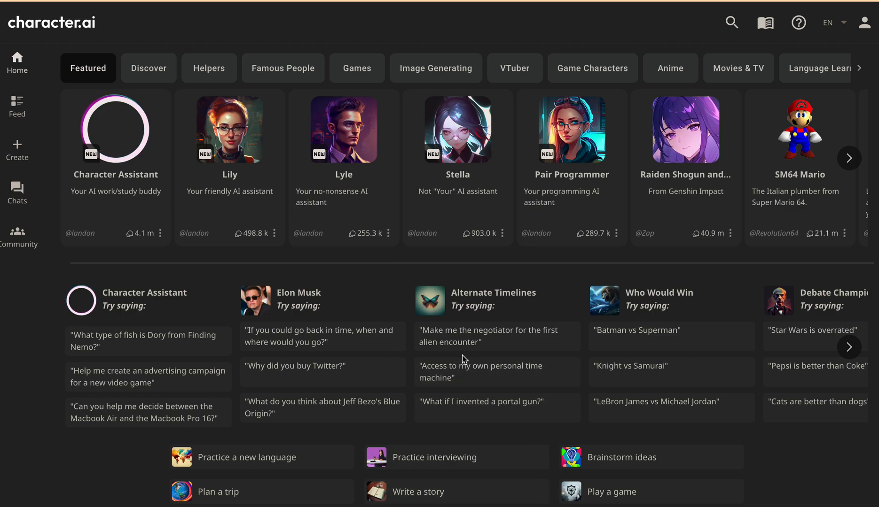
mouse_move(347, 166)
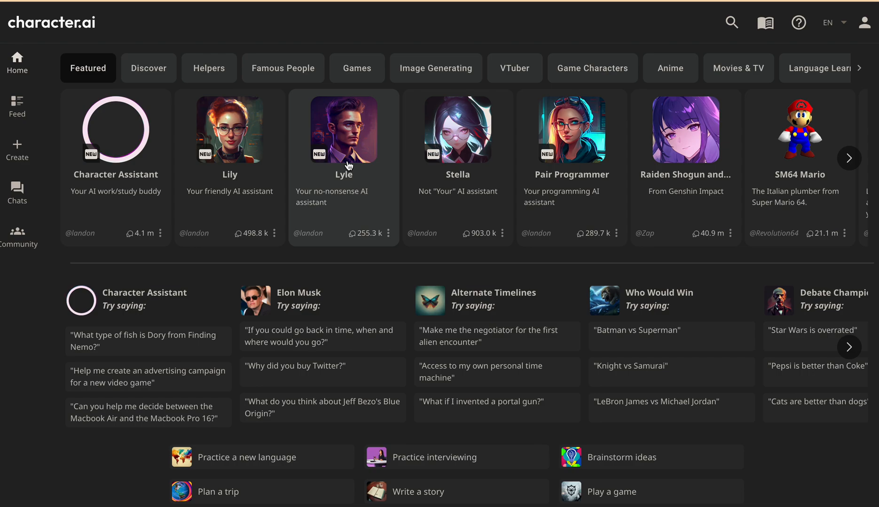
mouse_move(445, 221)
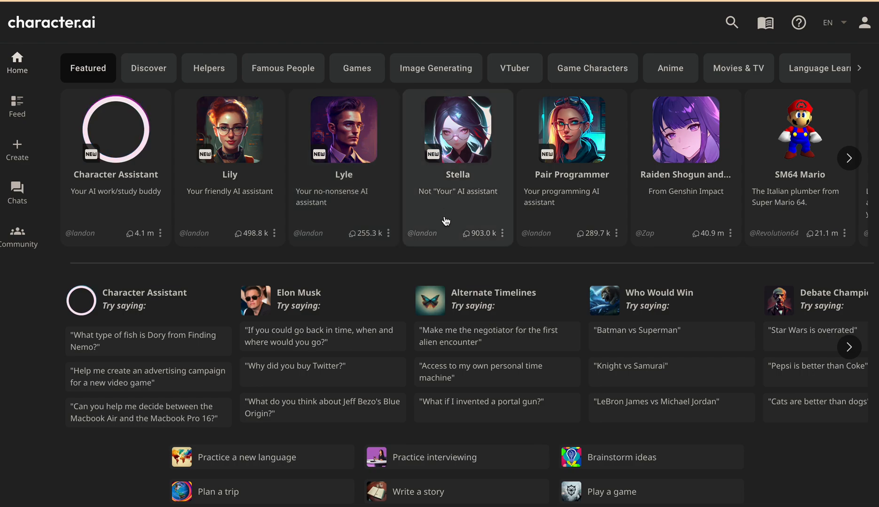
mouse_move(385, 203)
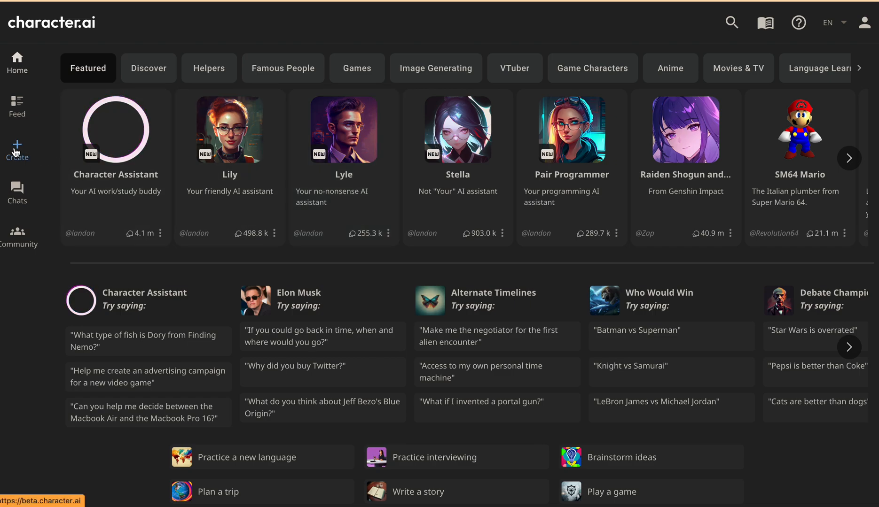
Start a new character from the sidebar Create menu, reaching the blank Create a Character form
left_click(17, 151)
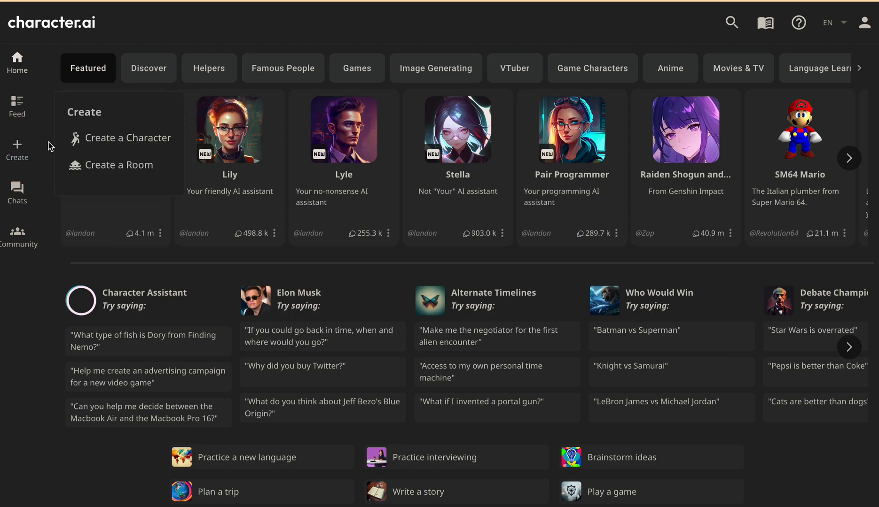
left_click(128, 138)
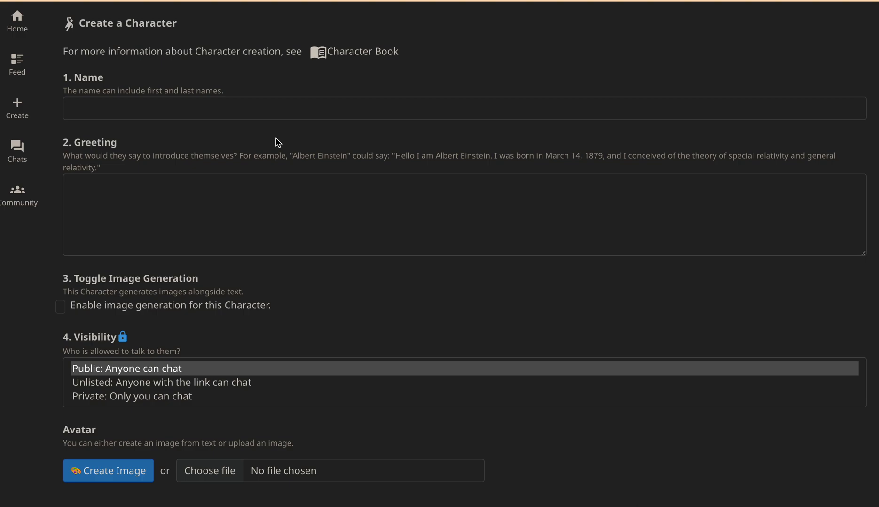
mouse_move(281, 140)
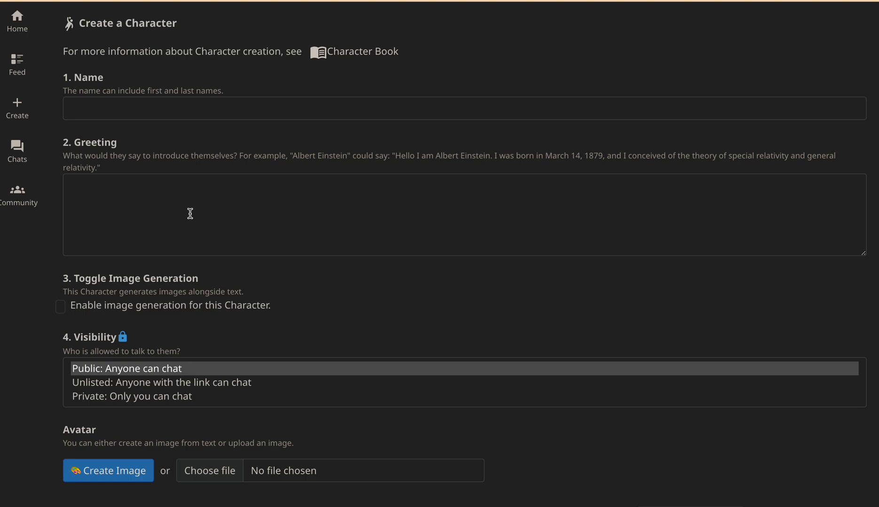
scroll("down", 3)
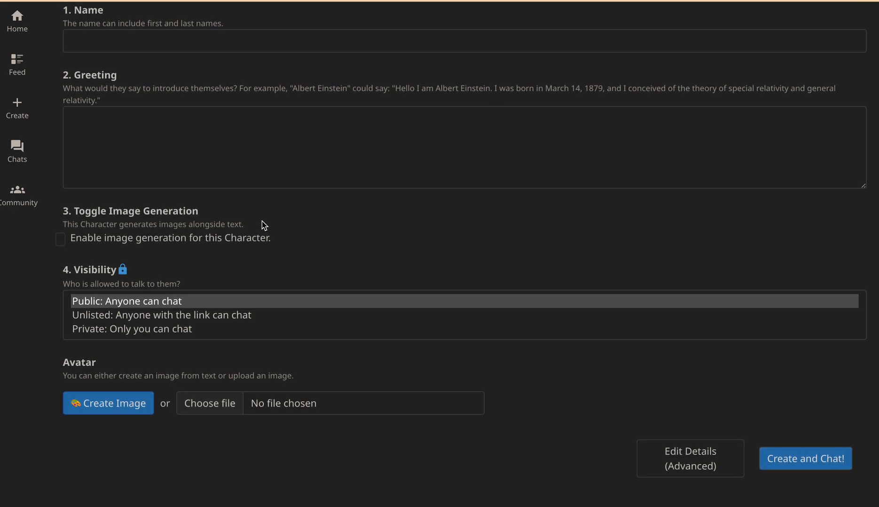
mouse_move(311, 200)
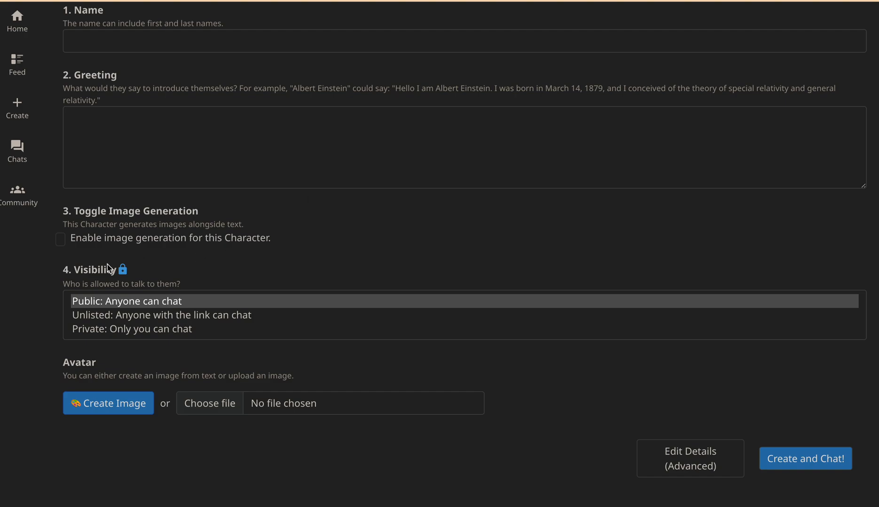
mouse_move(217, 219)
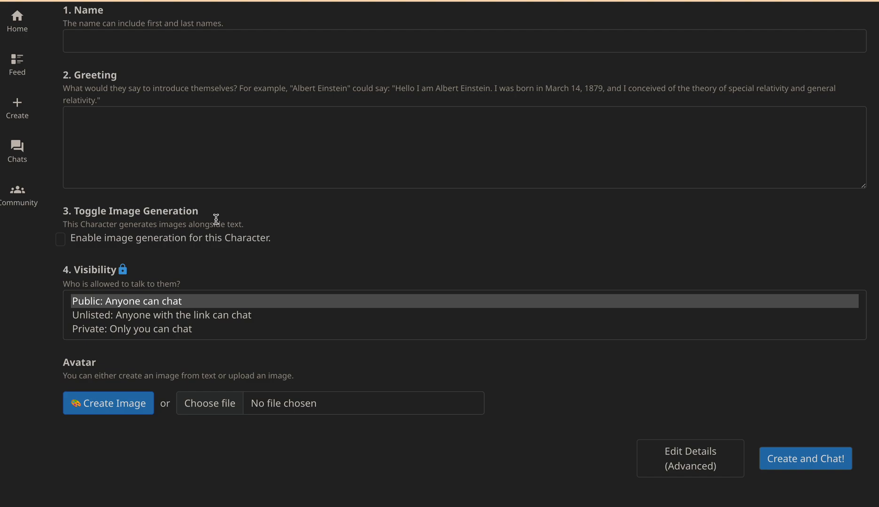
mouse_move(264, 270)
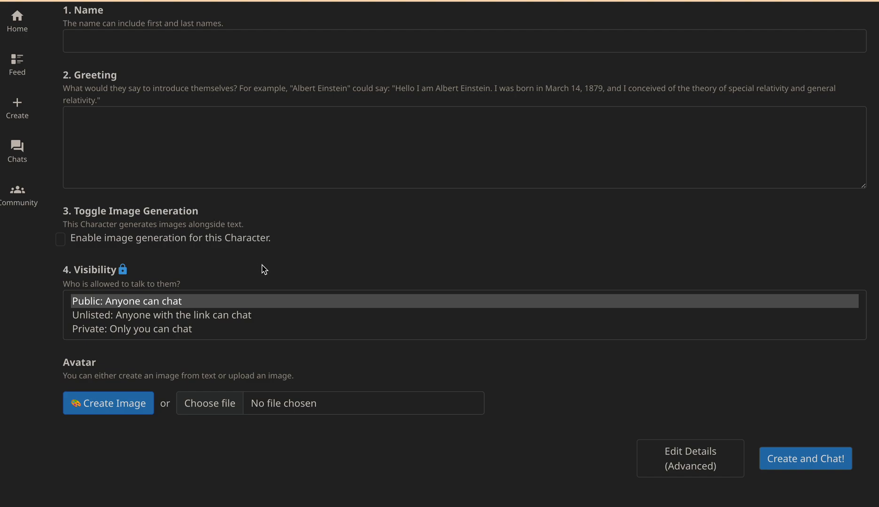
mouse_move(125, 378)
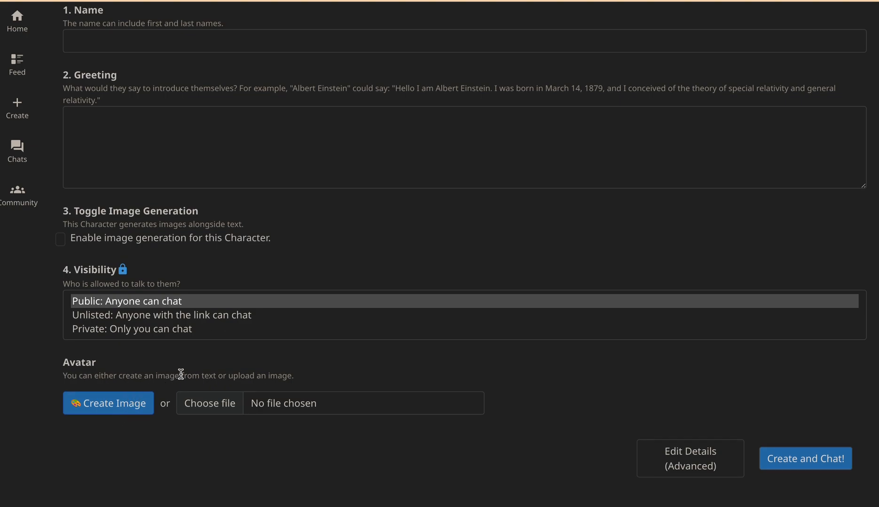
mouse_move(312, 345)
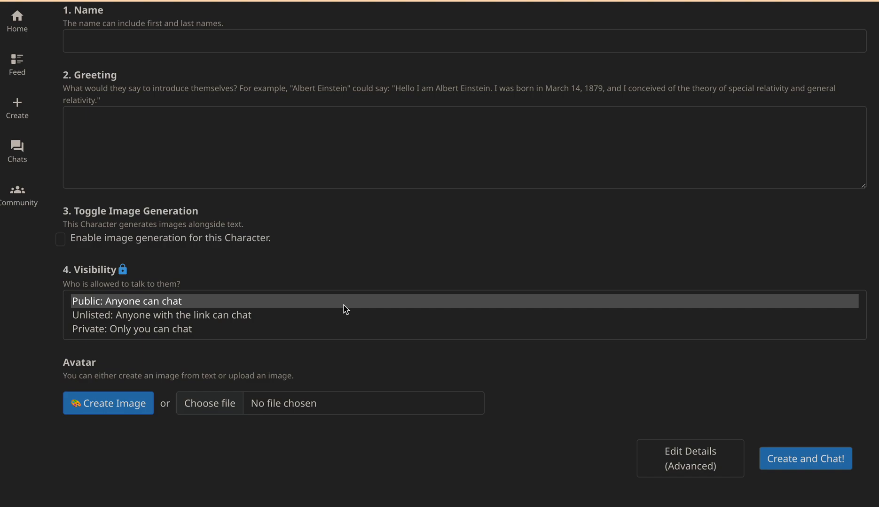
mouse_move(361, 281)
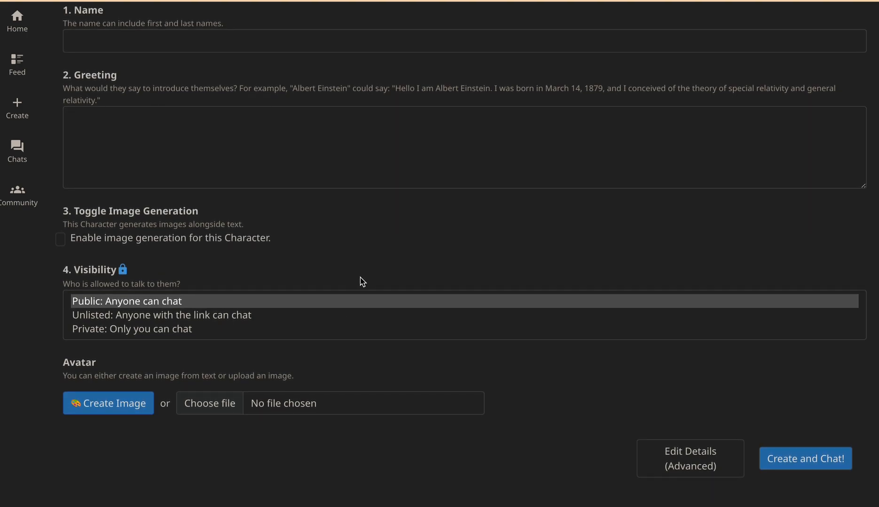
mouse_move(320, 358)
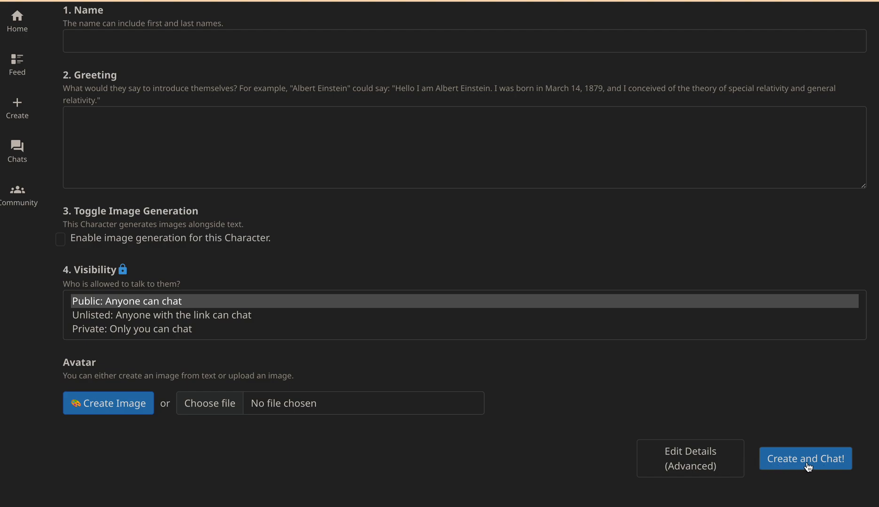
mouse_move(796, 389)
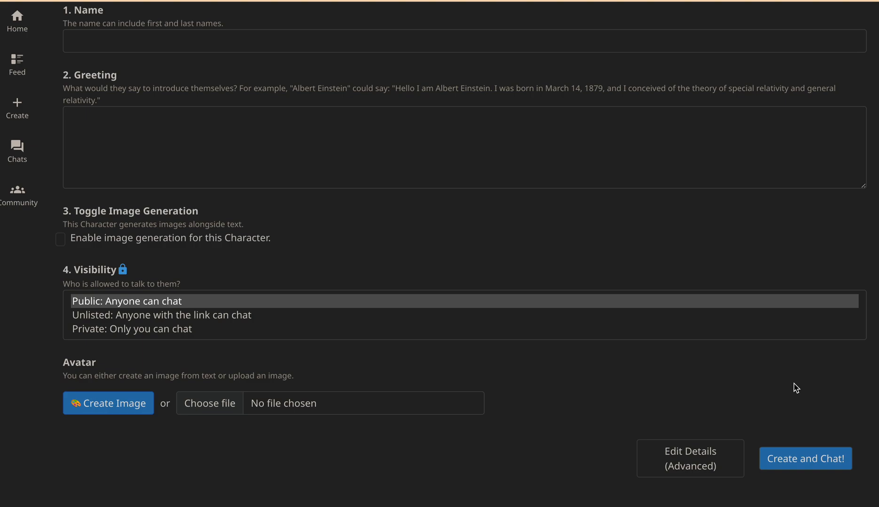
mouse_move(728, 458)
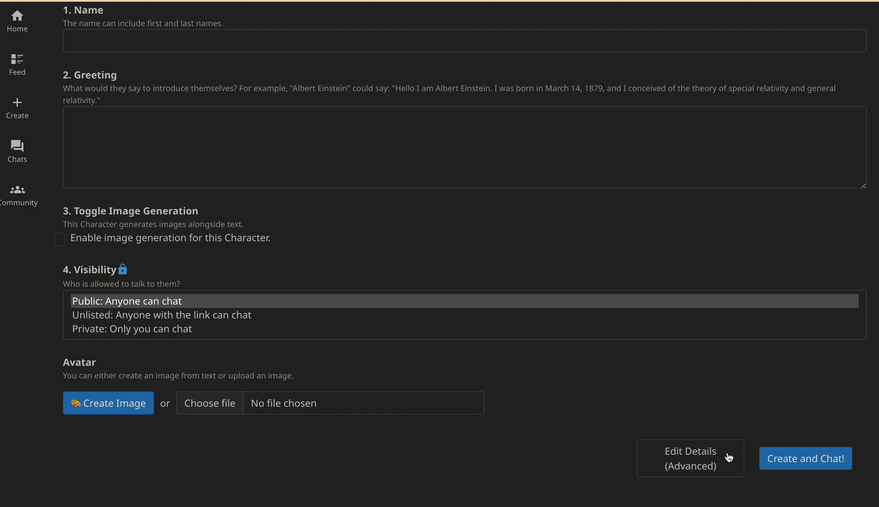
Switch to Edit Details (Advanced) and scroll through its empty description, category and definition fields
left_click(689, 459)
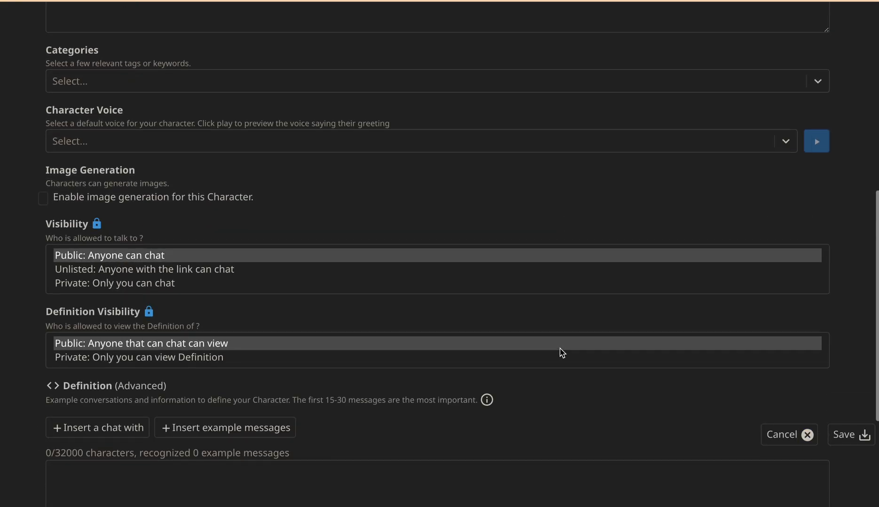
scroll("down", 3)
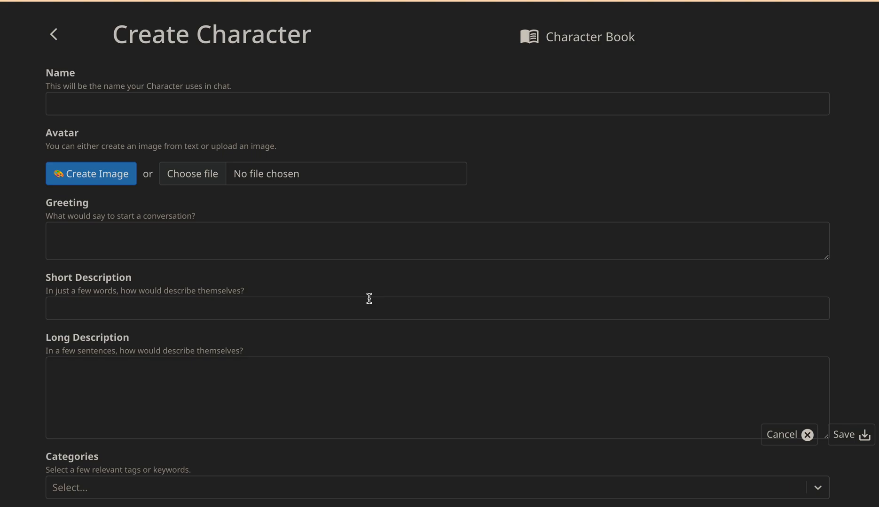
scroll("down", 3)
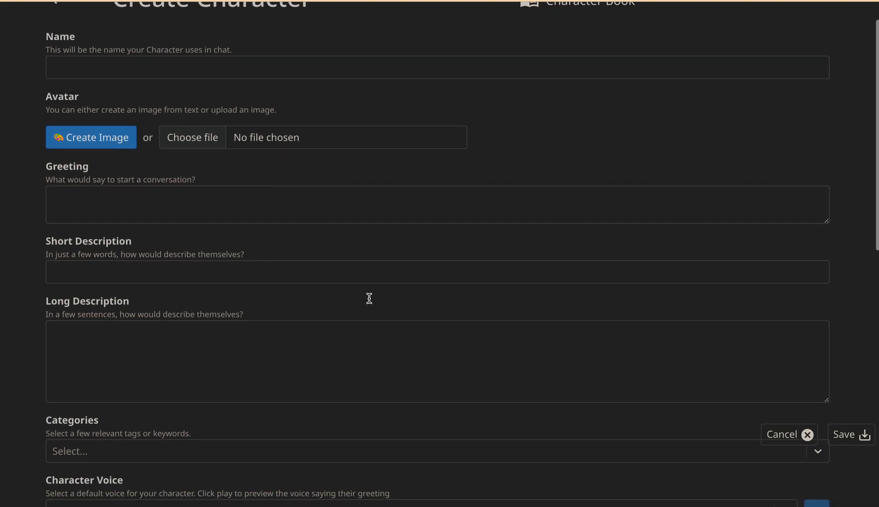
scroll("down", 3)
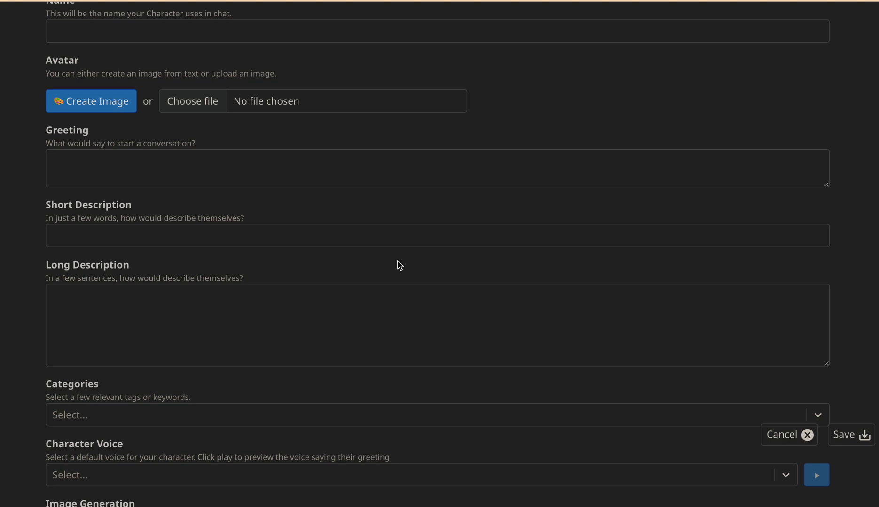
mouse_move(495, 81)
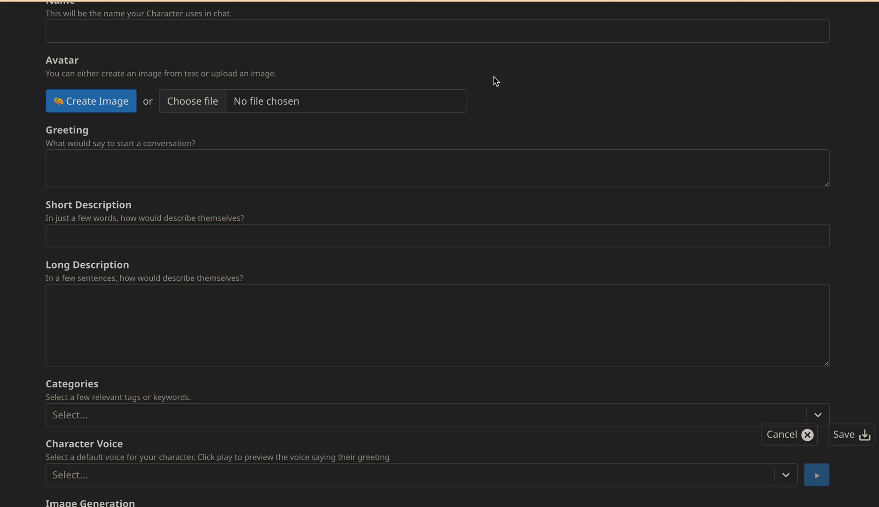